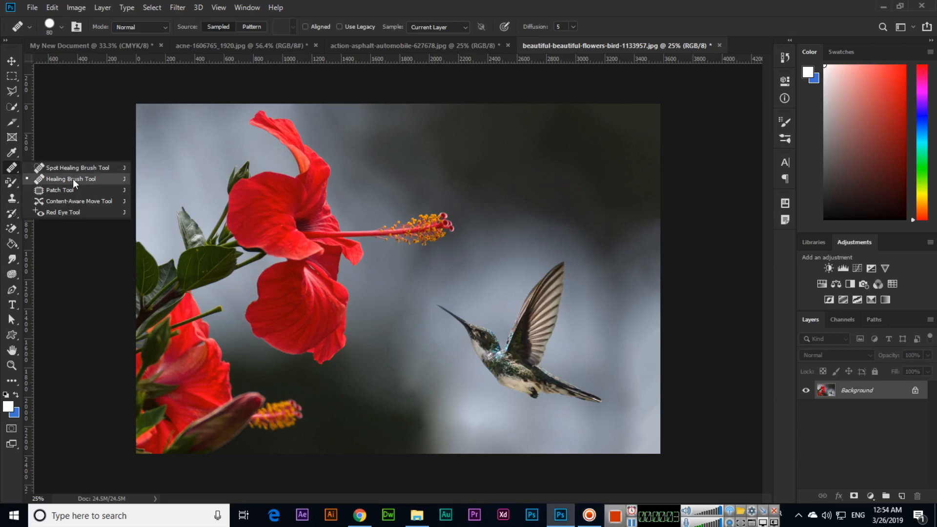
{"action": "mouse_move", "coordinate": [72, 189]}
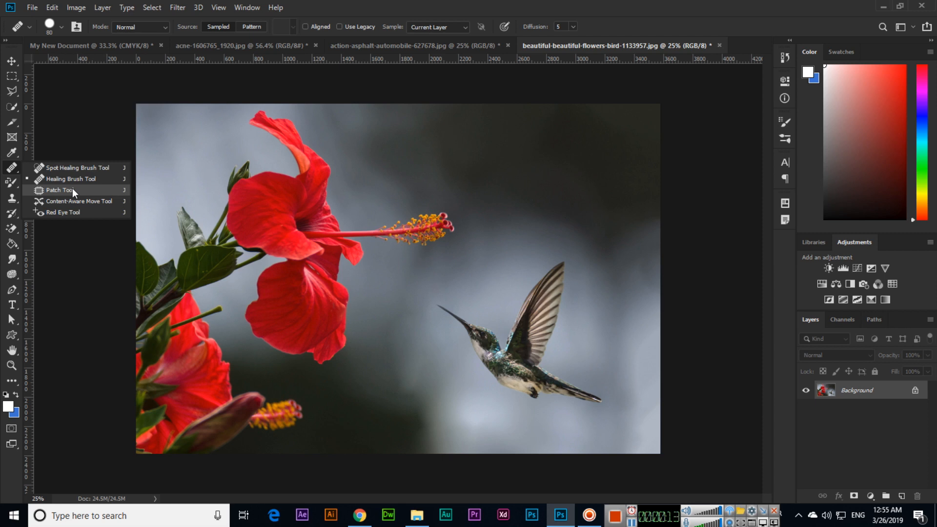
Outline the empty upper-right background with the Patch Tool and fill it with the sampled hummingbird
{"action": "left_click", "coordinate": [58, 189]}
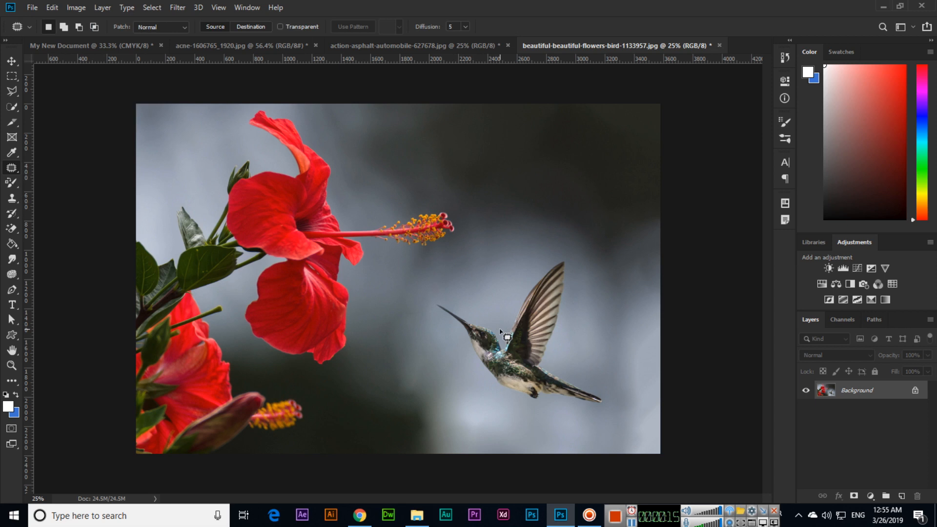
{"action": "mouse_move", "coordinate": [517, 186]}
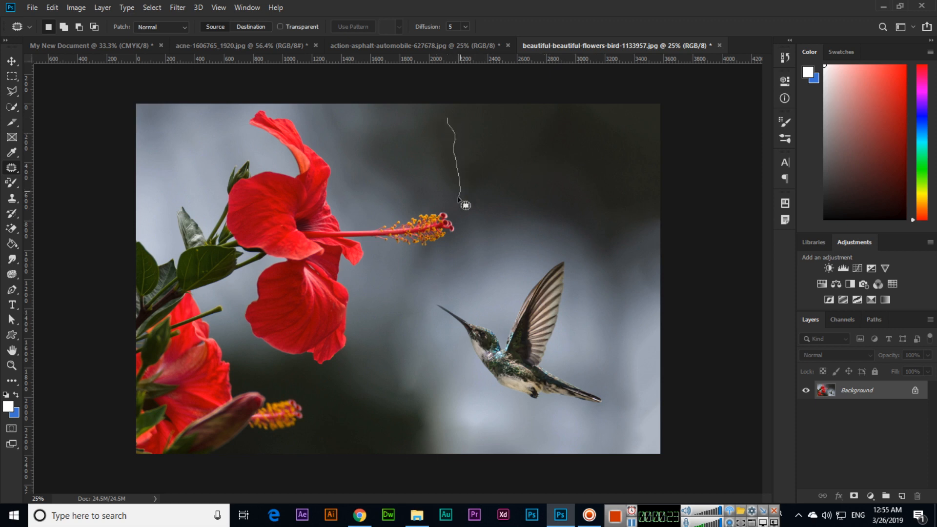
{"action": "left_click_drag", "start_coordinate": [465, 204], "coordinate": [549, 263]}
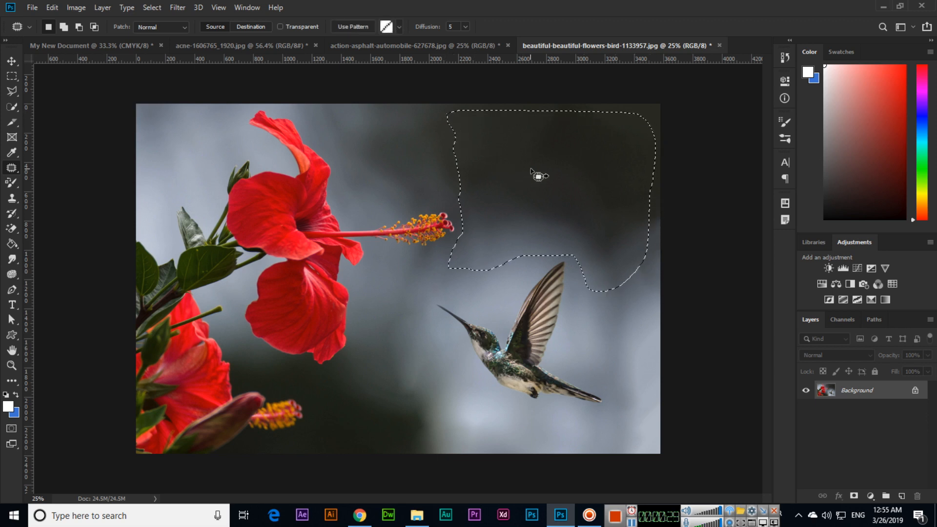
{"action": "left_click_drag", "start_coordinate": [536, 176], "coordinate": [546, 243]}
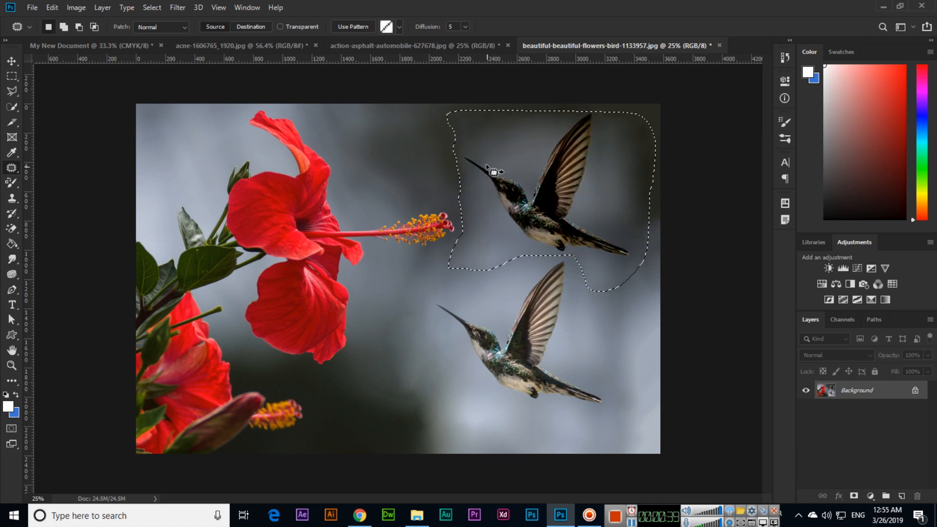
{"action": "mouse_move", "coordinate": [519, 136]}
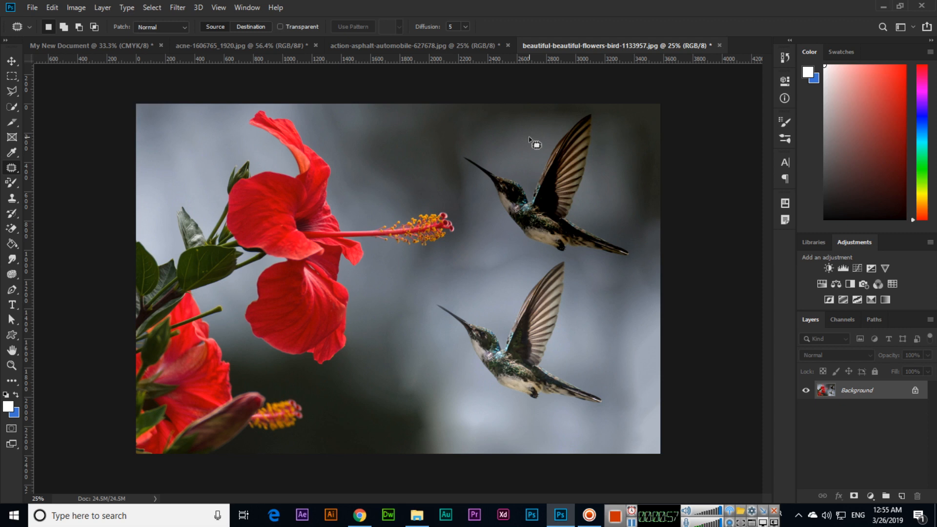
{"action": "mouse_move", "coordinate": [540, 150]}
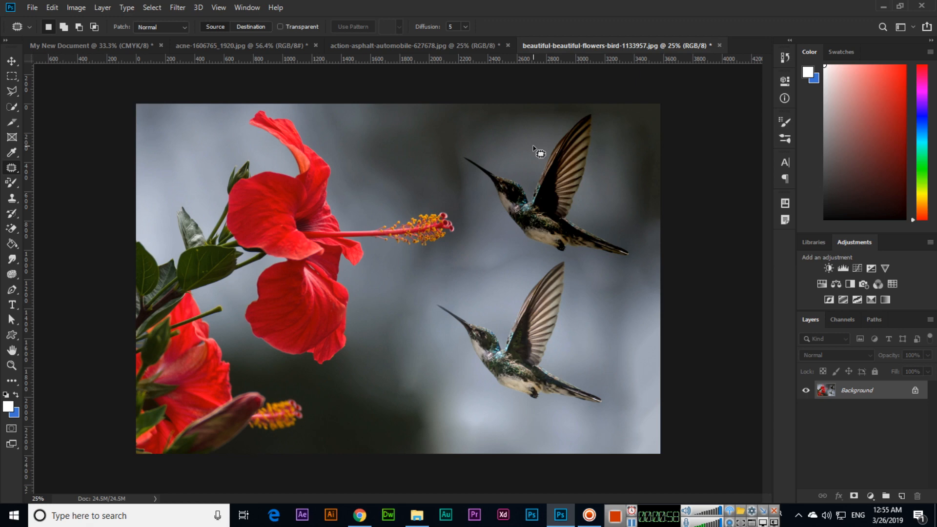